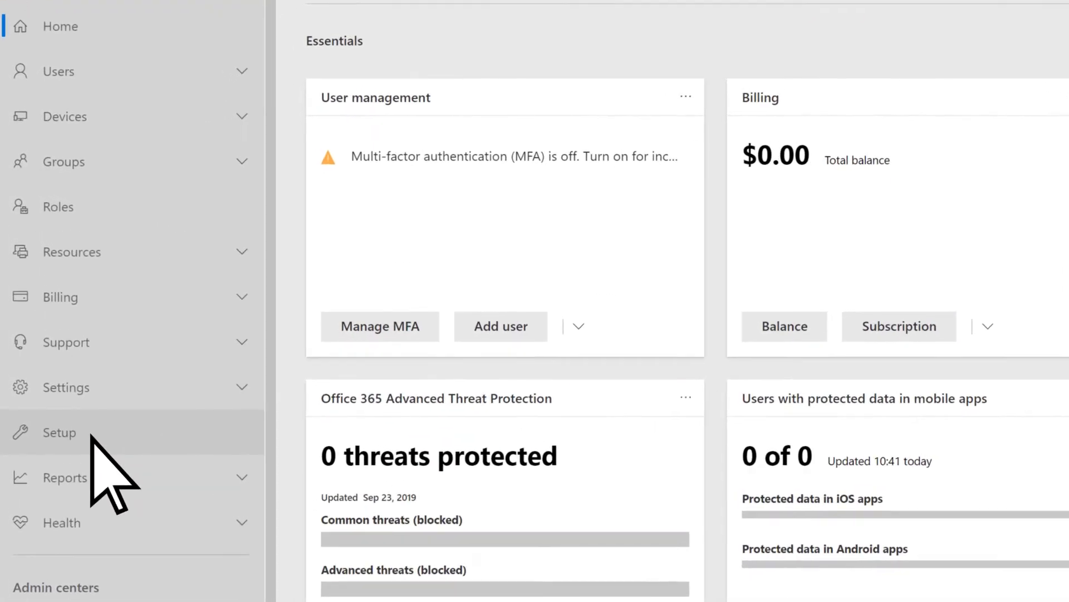
- Reach the ATP threat-protection policy categories from the Setup recommendations
click(60, 432)
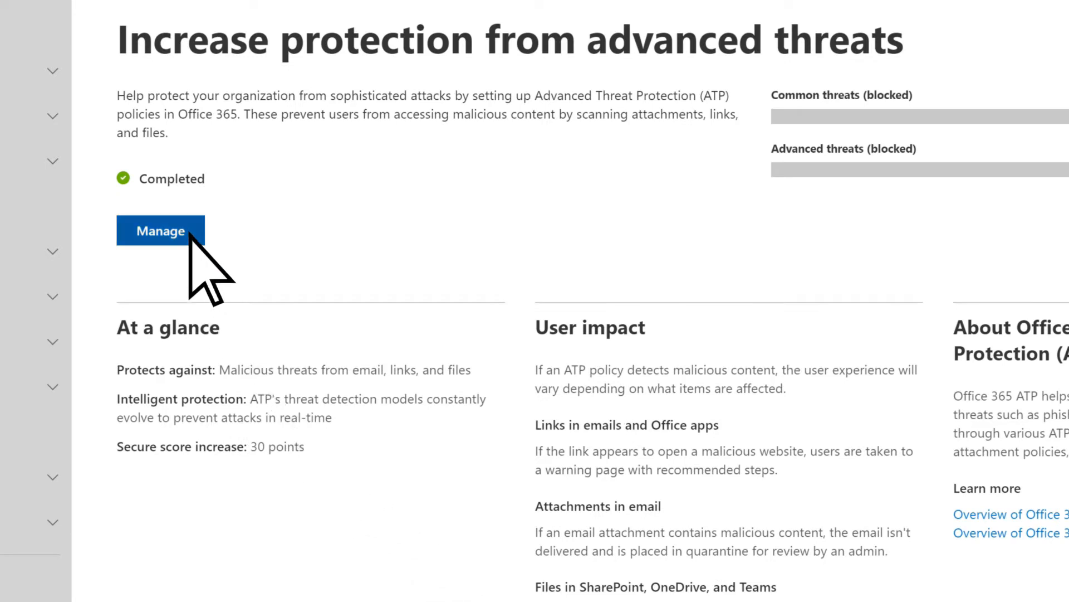
click(161, 231)
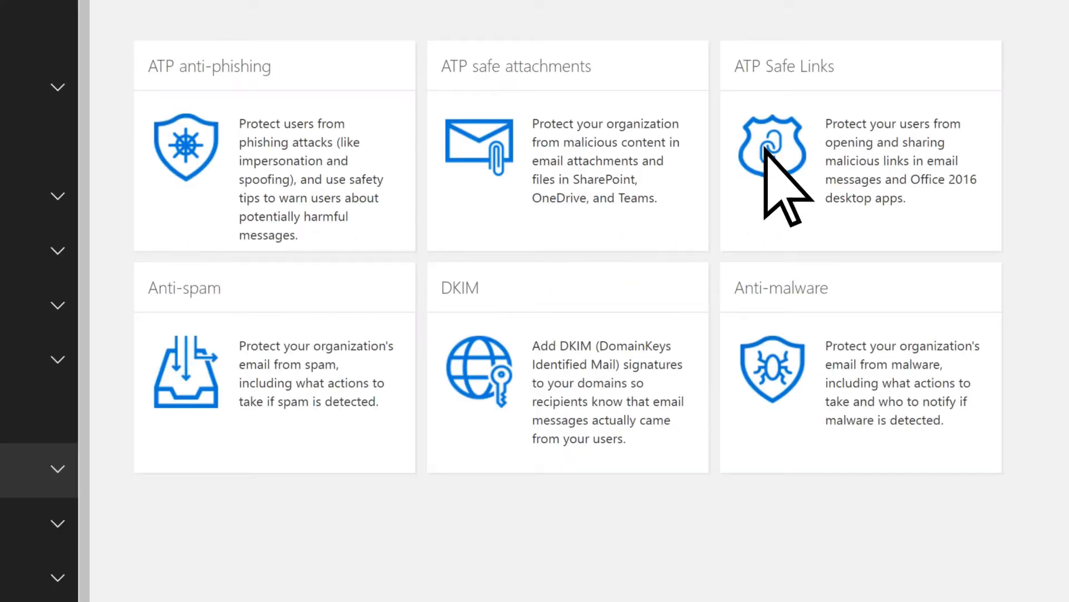
- Begin editing the Default organization-wide Safe Links policy
click(771, 170)
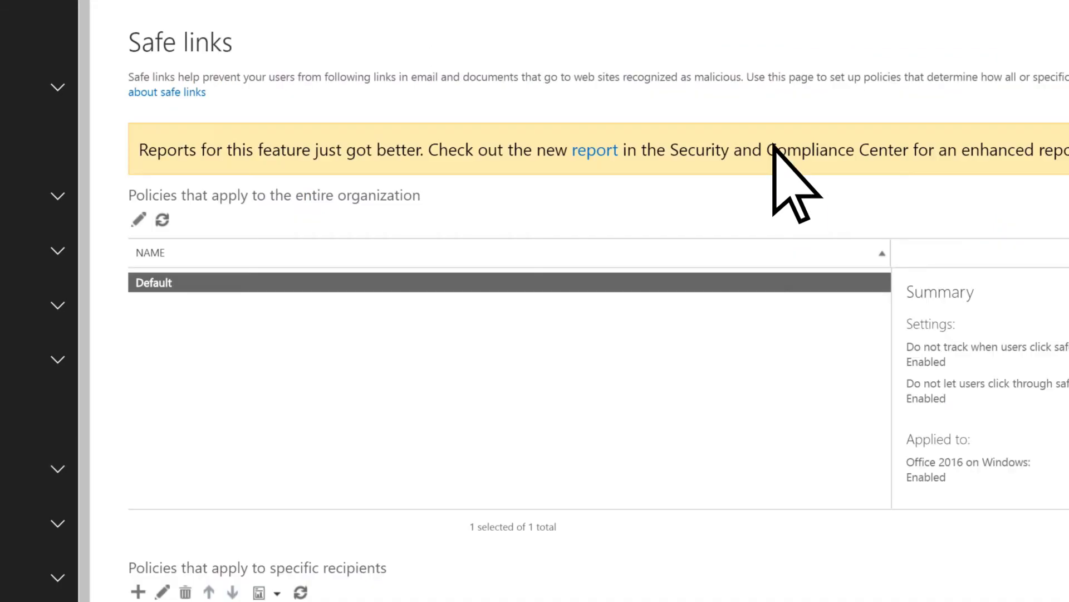
scroll(down, 3)
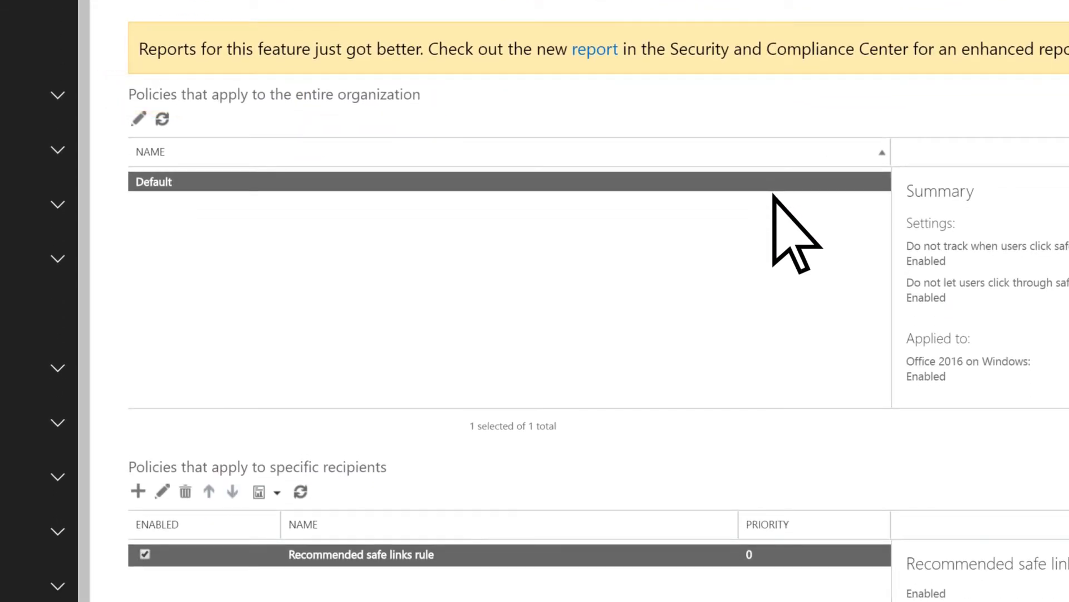
mouse_move(770, 239)
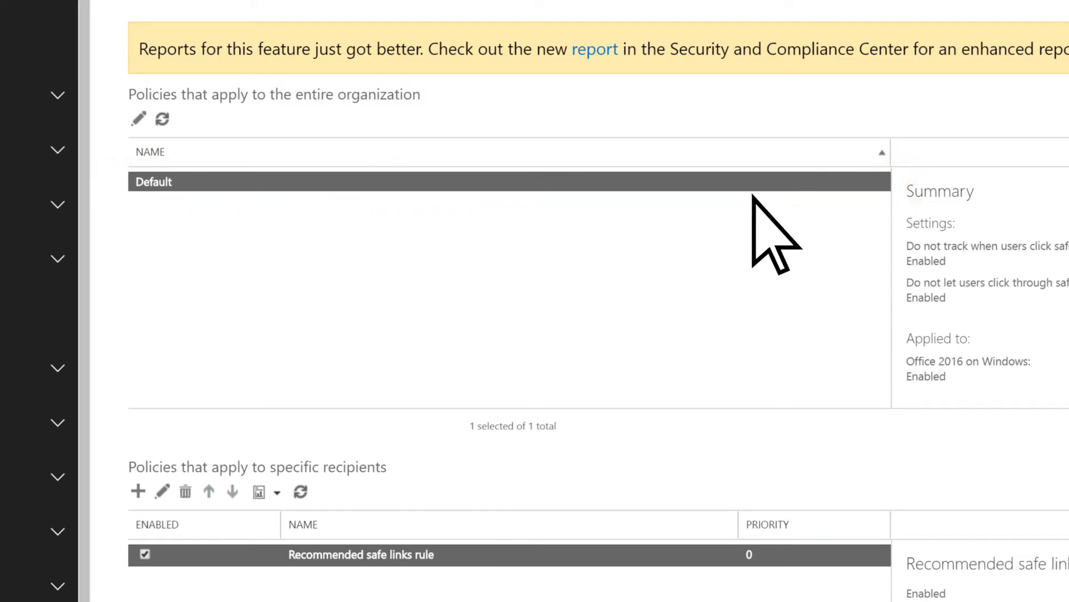
click(140, 118)
text(http://www.example.com)
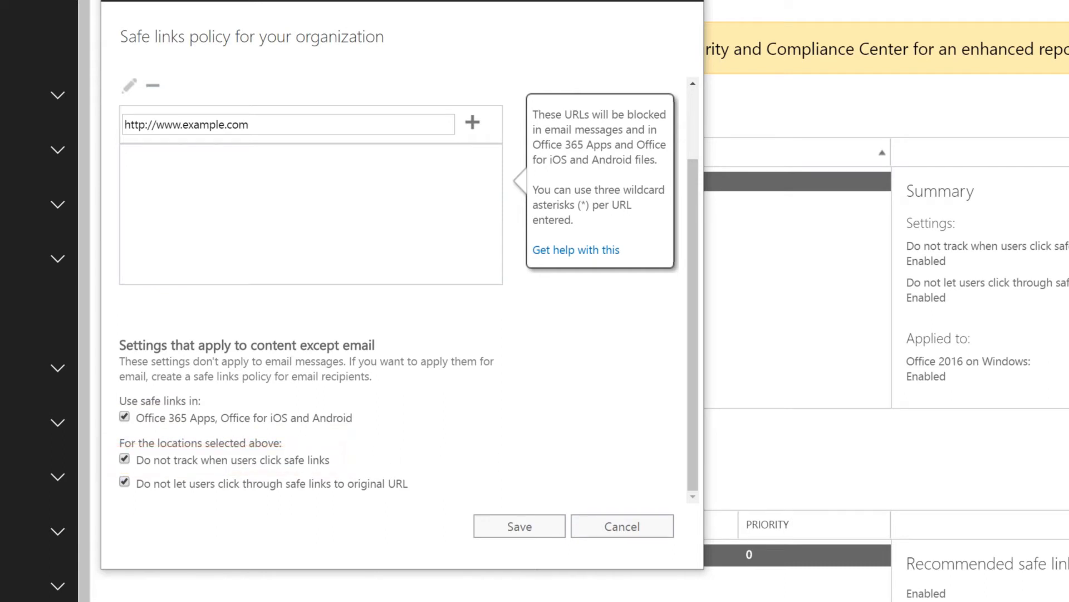
click(124, 482)
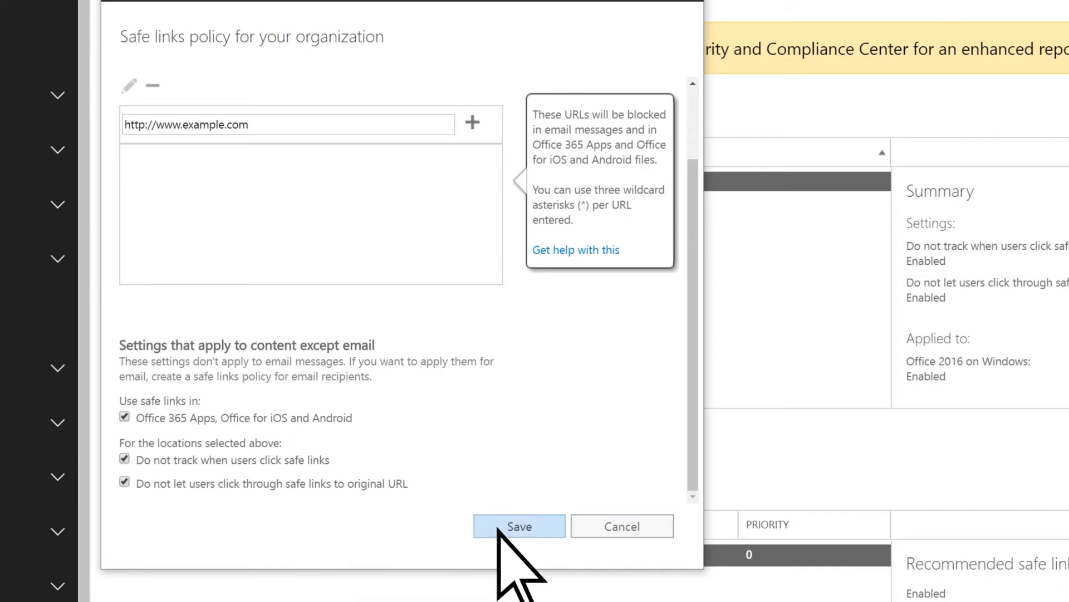
click(519, 526)
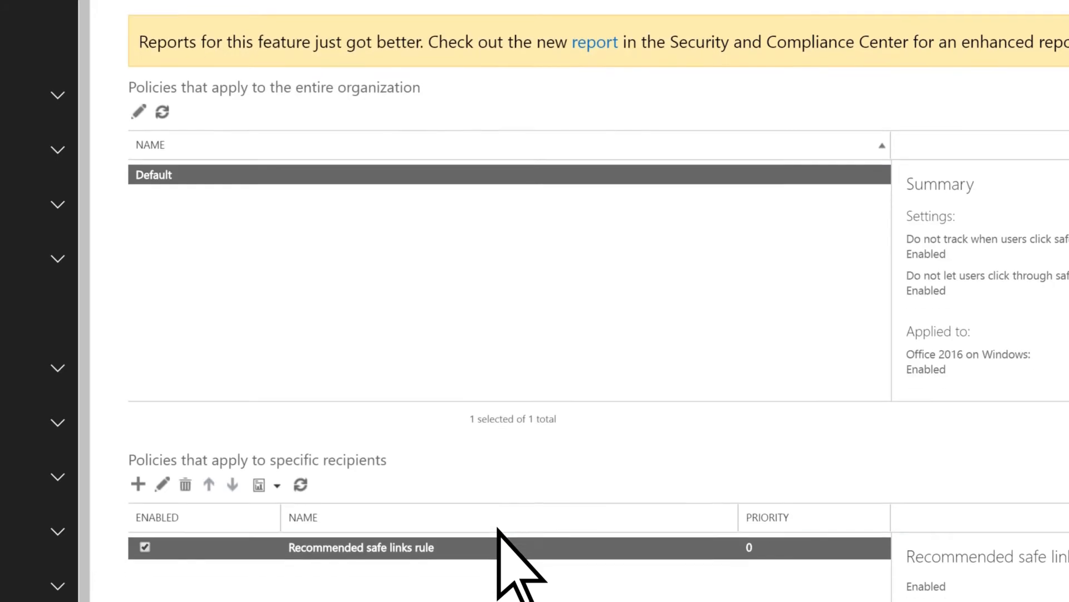
scroll(down, 3)
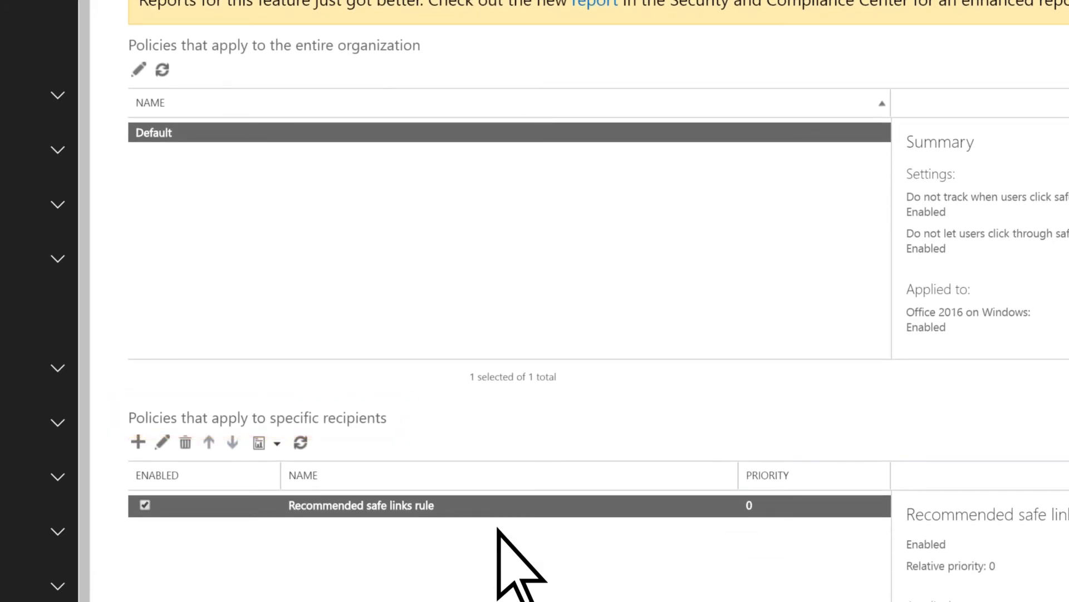
click(360, 505)
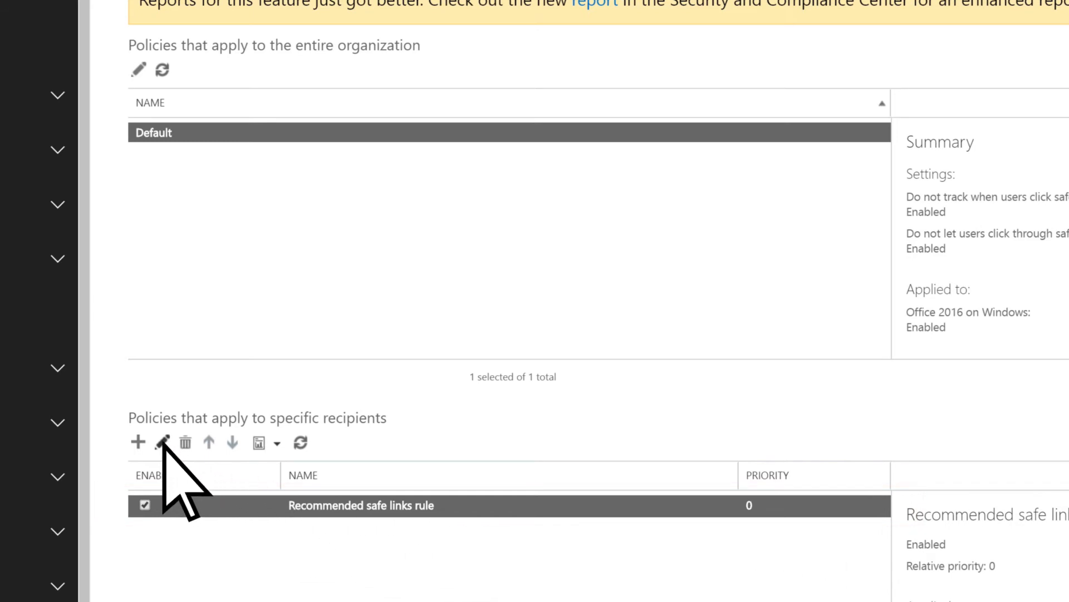
click(162, 442)
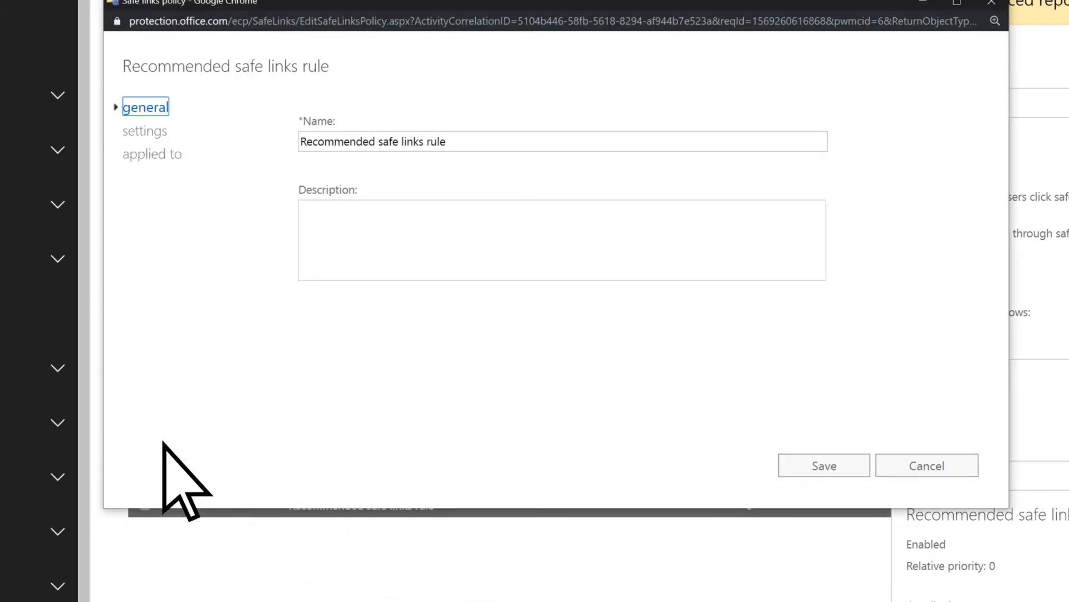
click(145, 131)
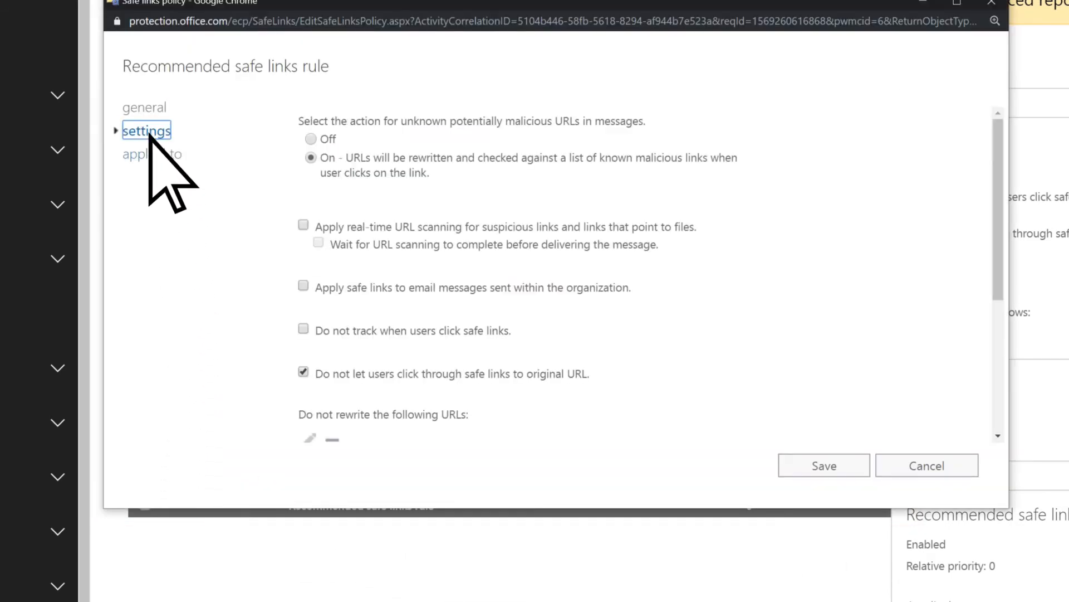
scroll(down, 3)
text(http://www.contosoco.com)
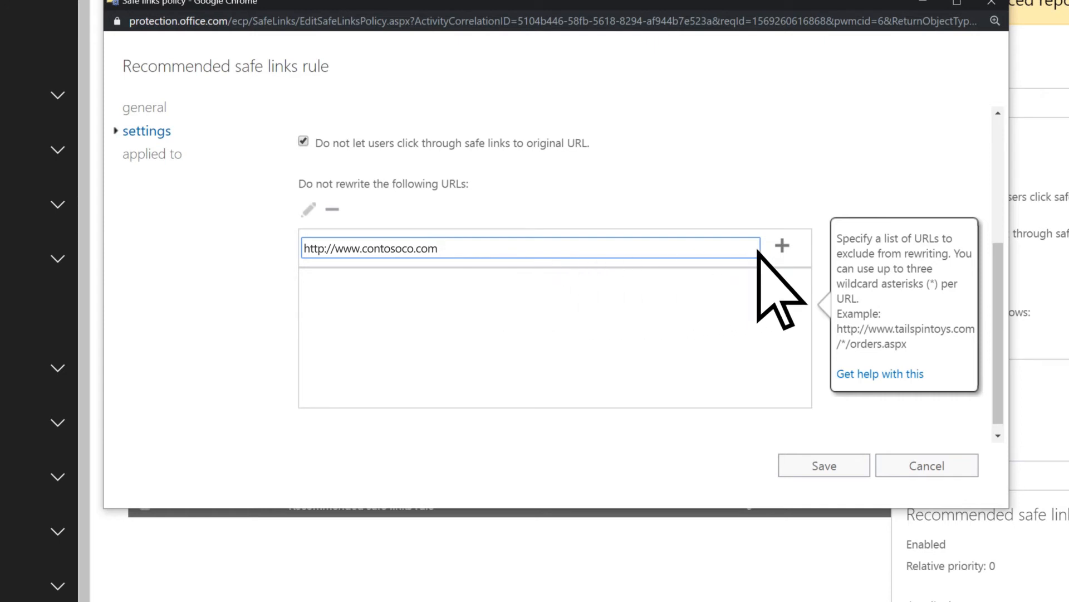
click(782, 245)
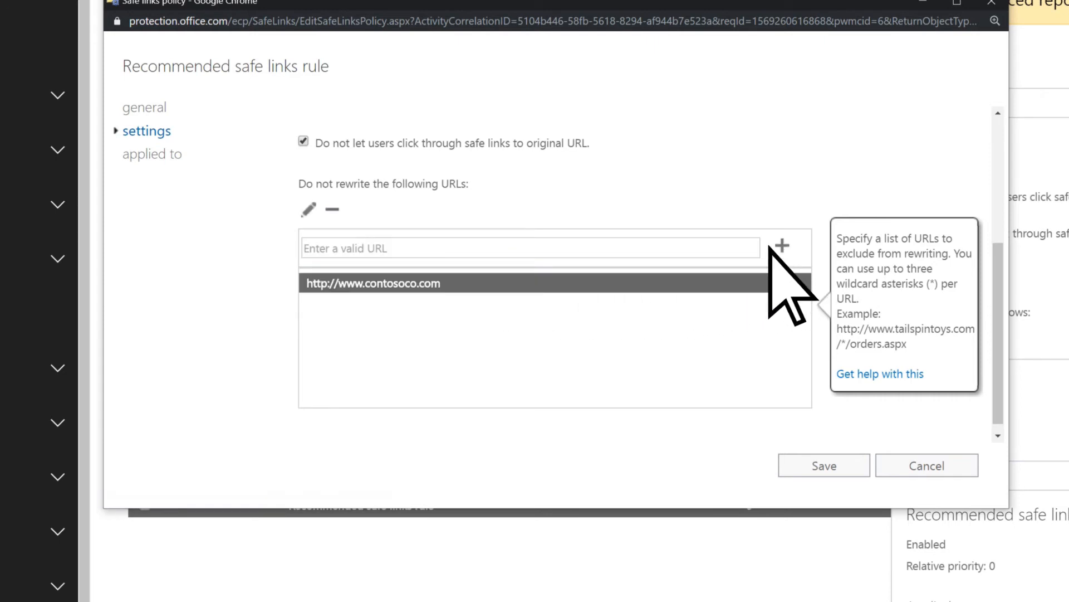
click(153, 153)
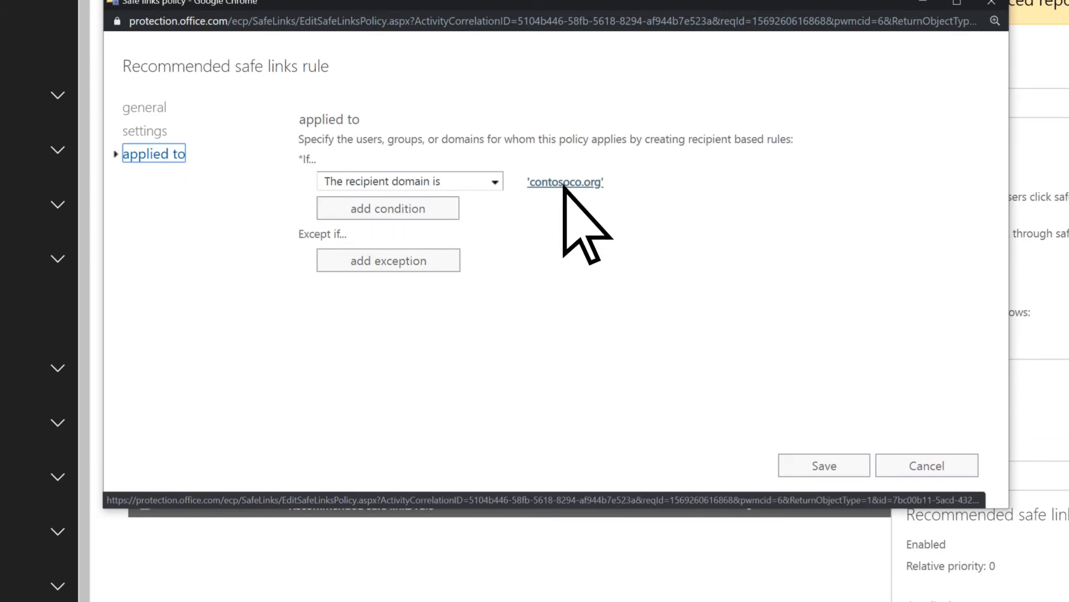
- Extend the rule's recipient domains with contosoco2021.onmicrosoft.com and save it
click(564, 181)
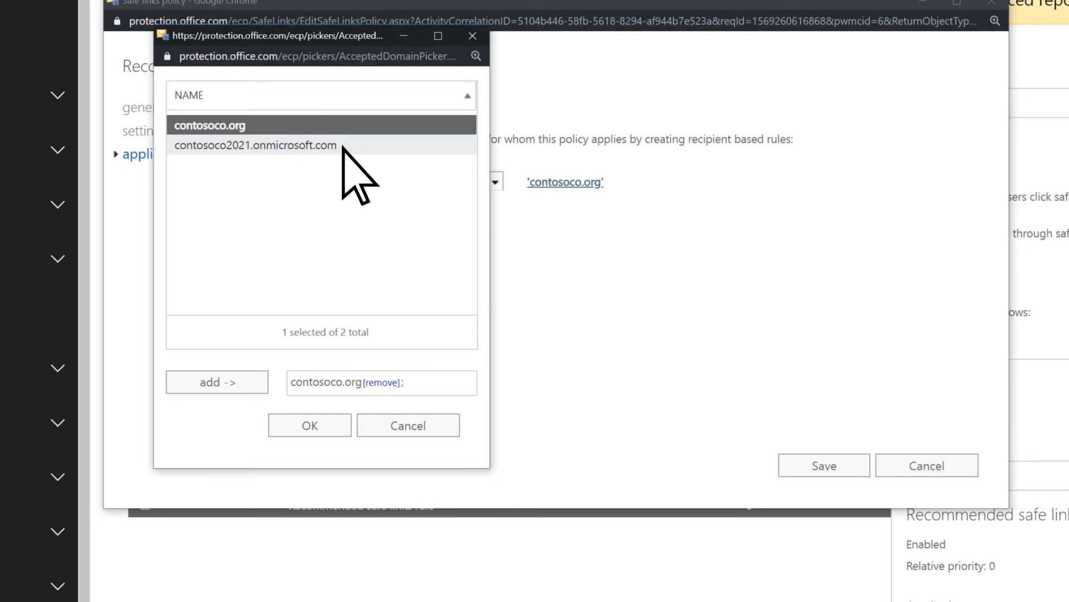
click(254, 145)
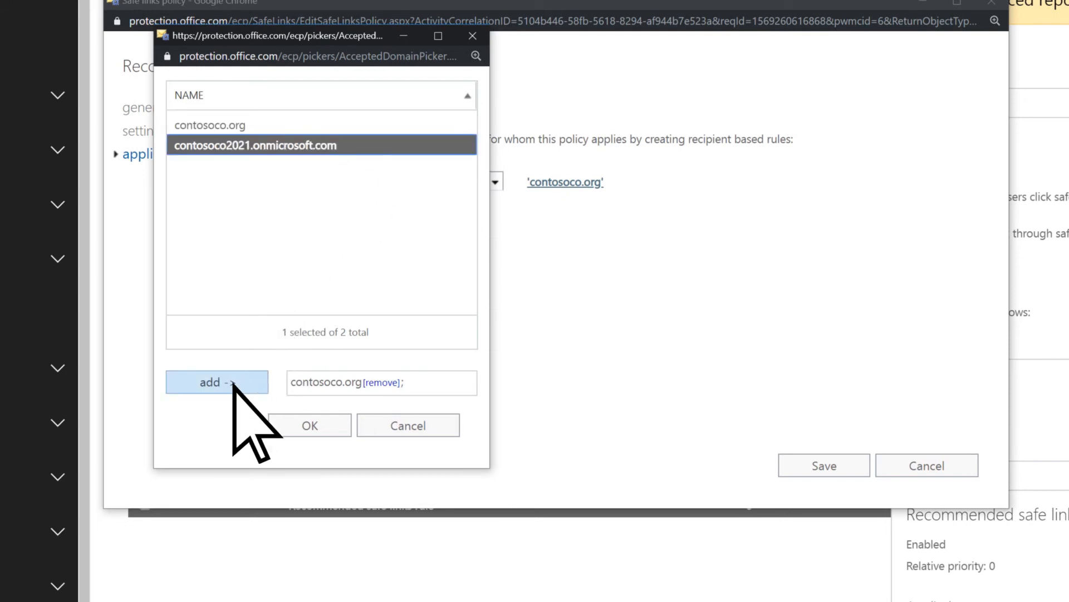
click(216, 382)
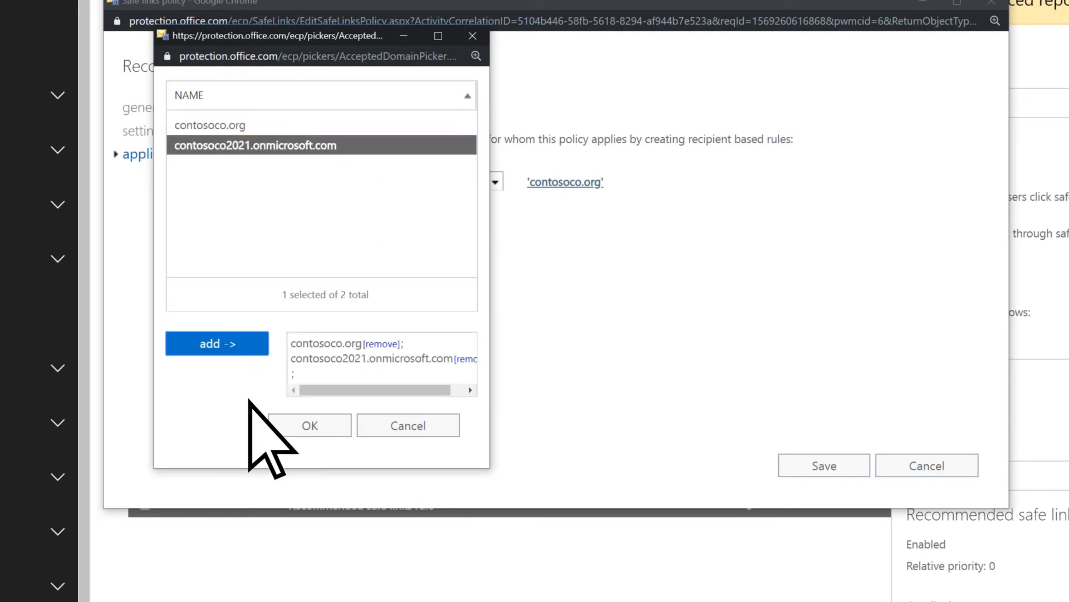
click(309, 425)
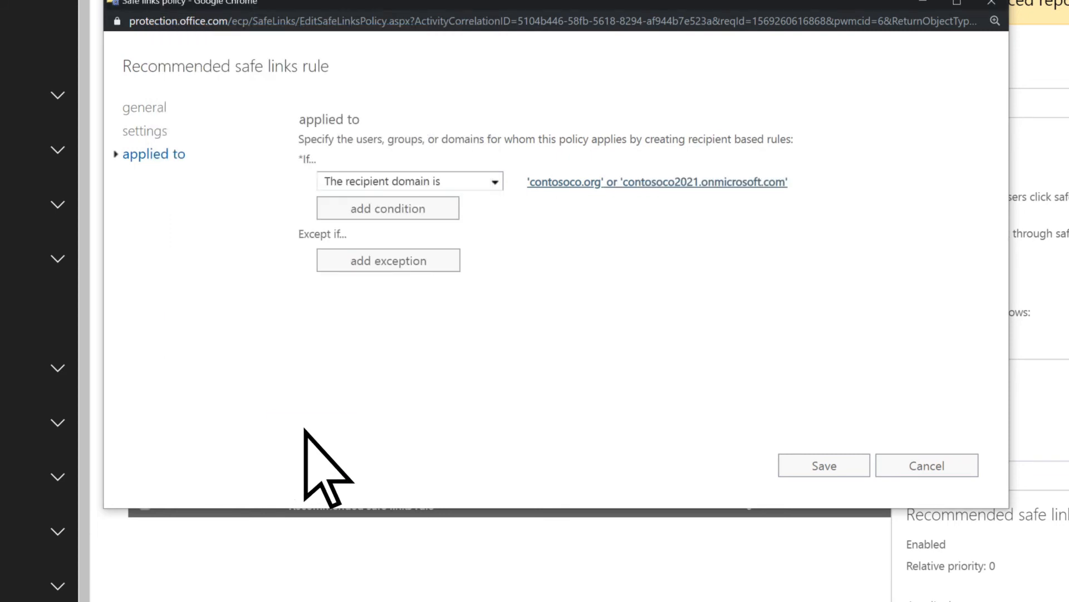
click(823, 466)
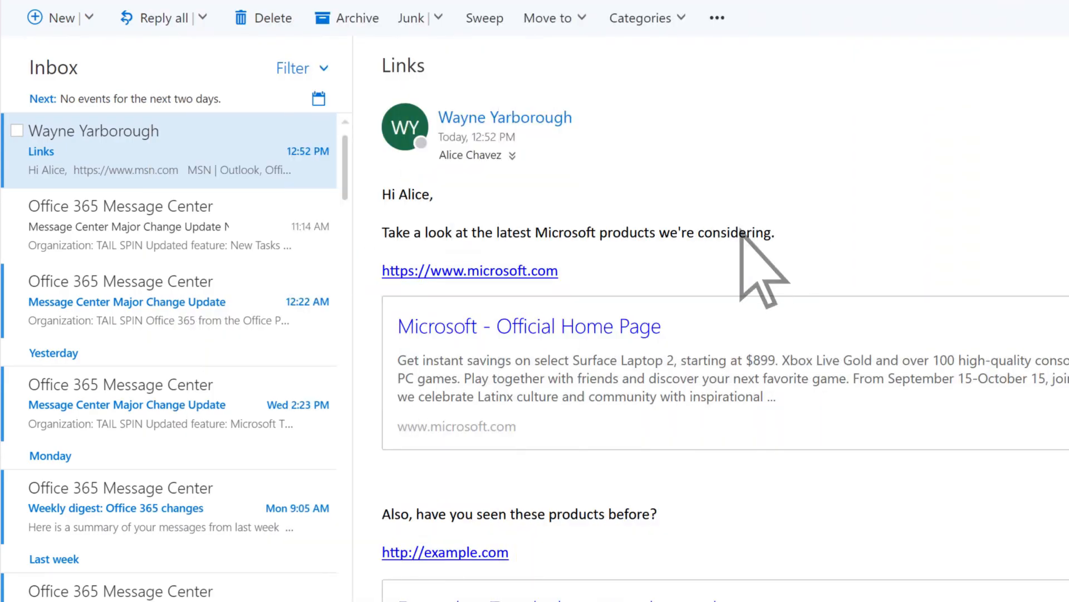
- Follow the microsoft.com link, then the example.com link, which shows the blocked page
click(469, 269)
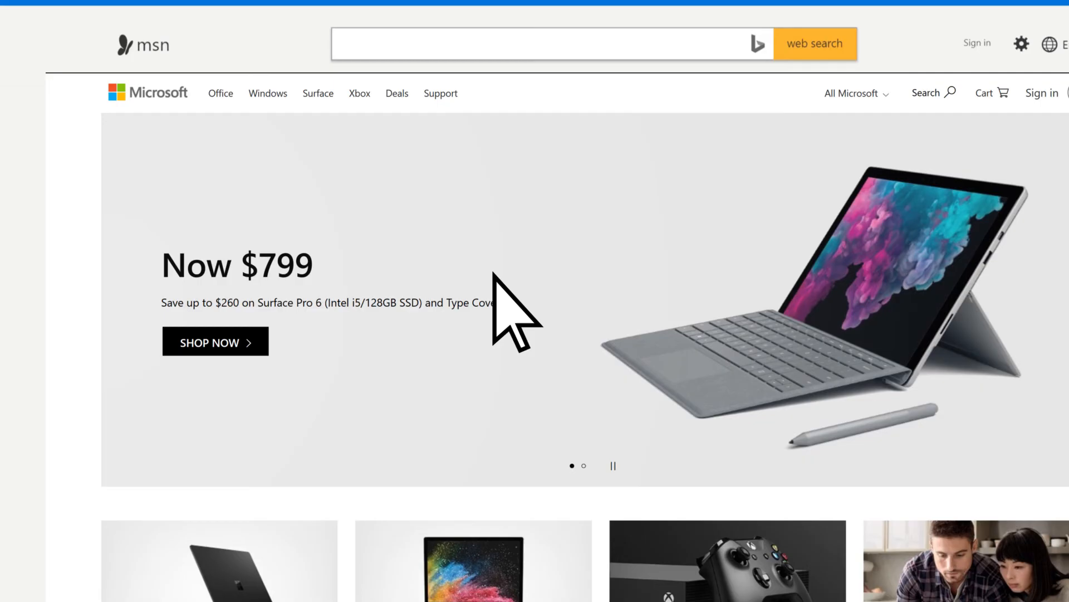
click(546, 44)
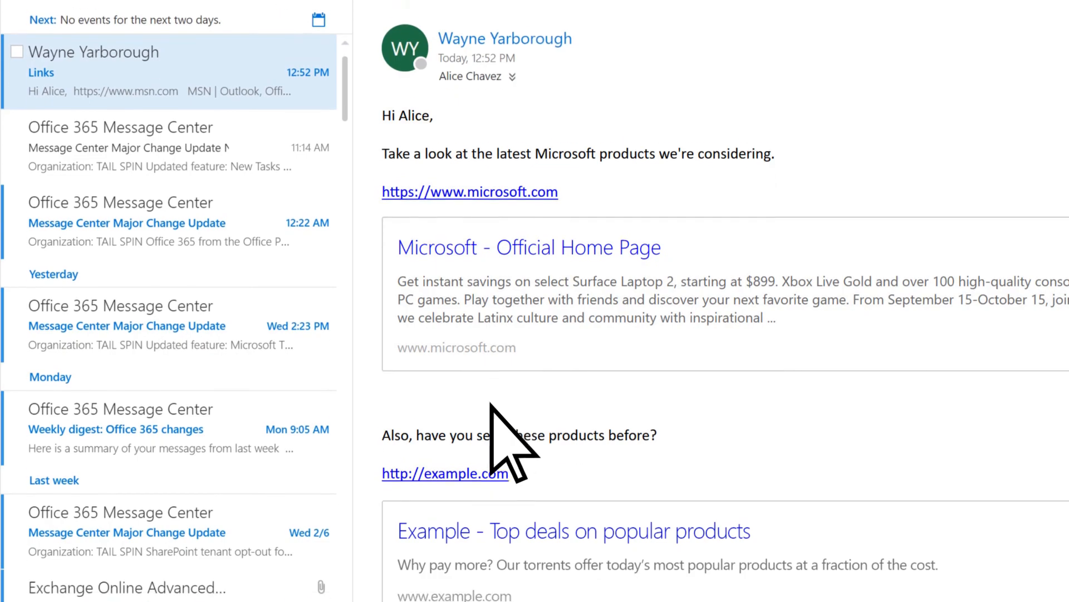
click(443, 473)
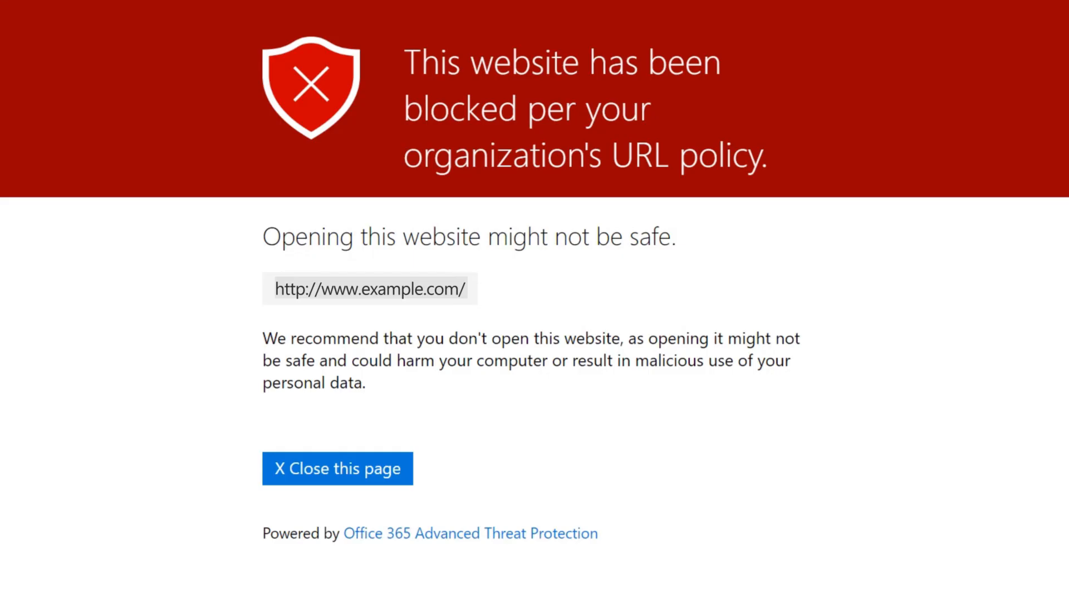